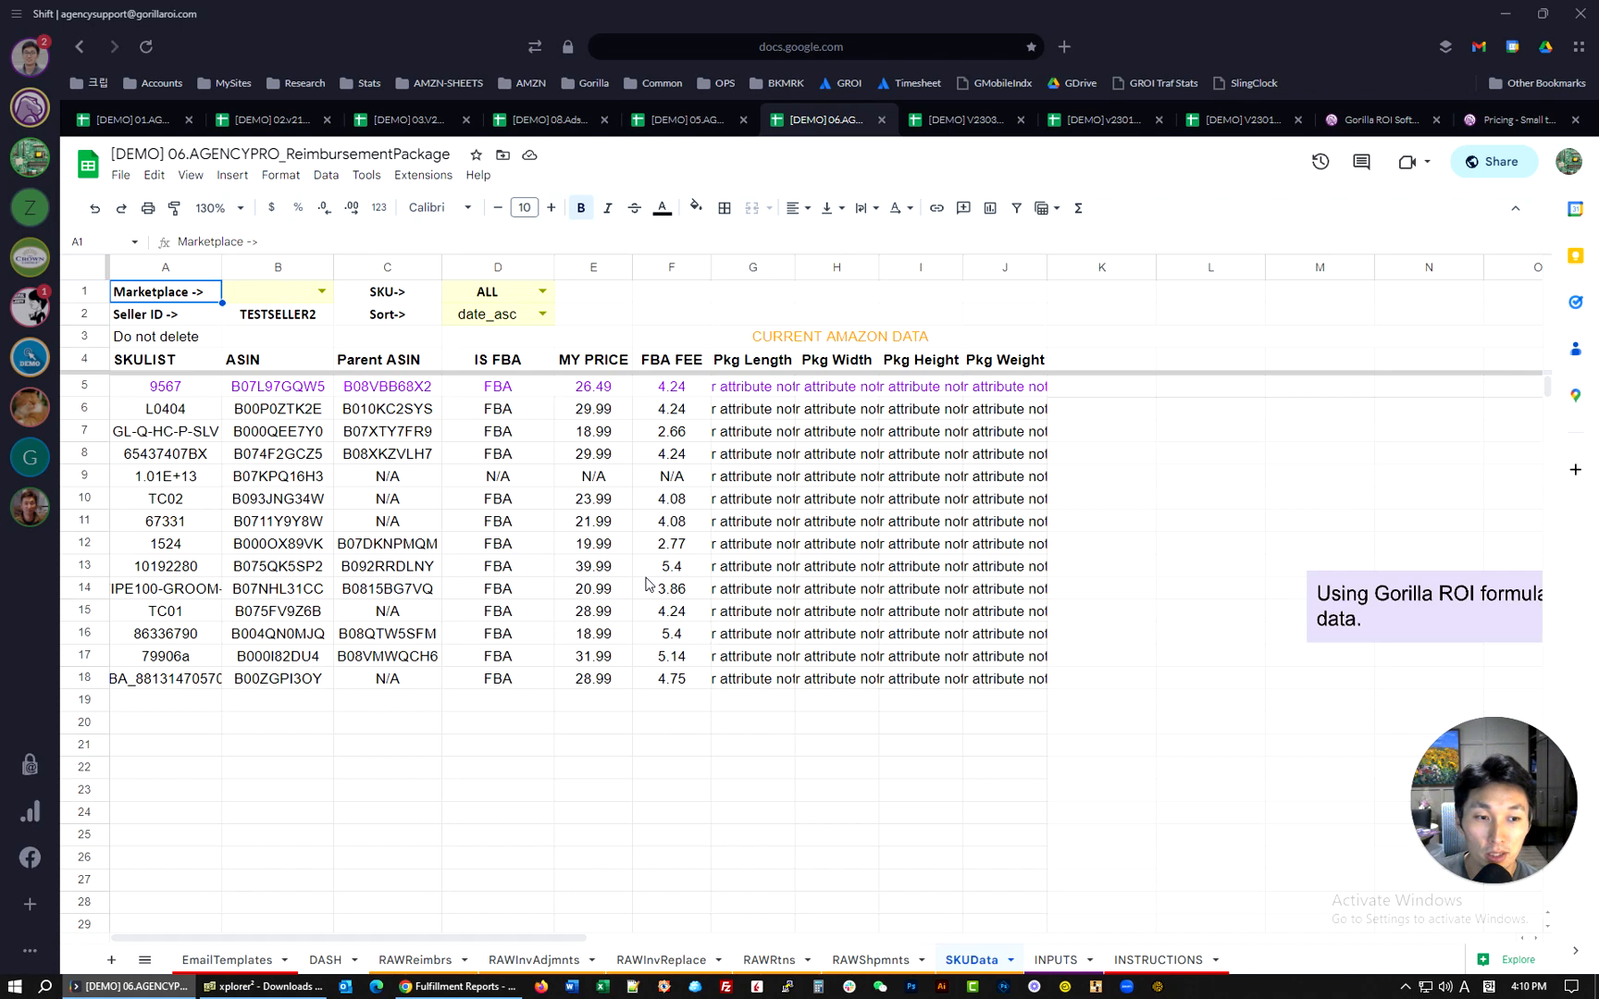
Step: Filter the RAWShpmnts sheet to shipment ID FBA1729ZBHF4
click(752, 386)
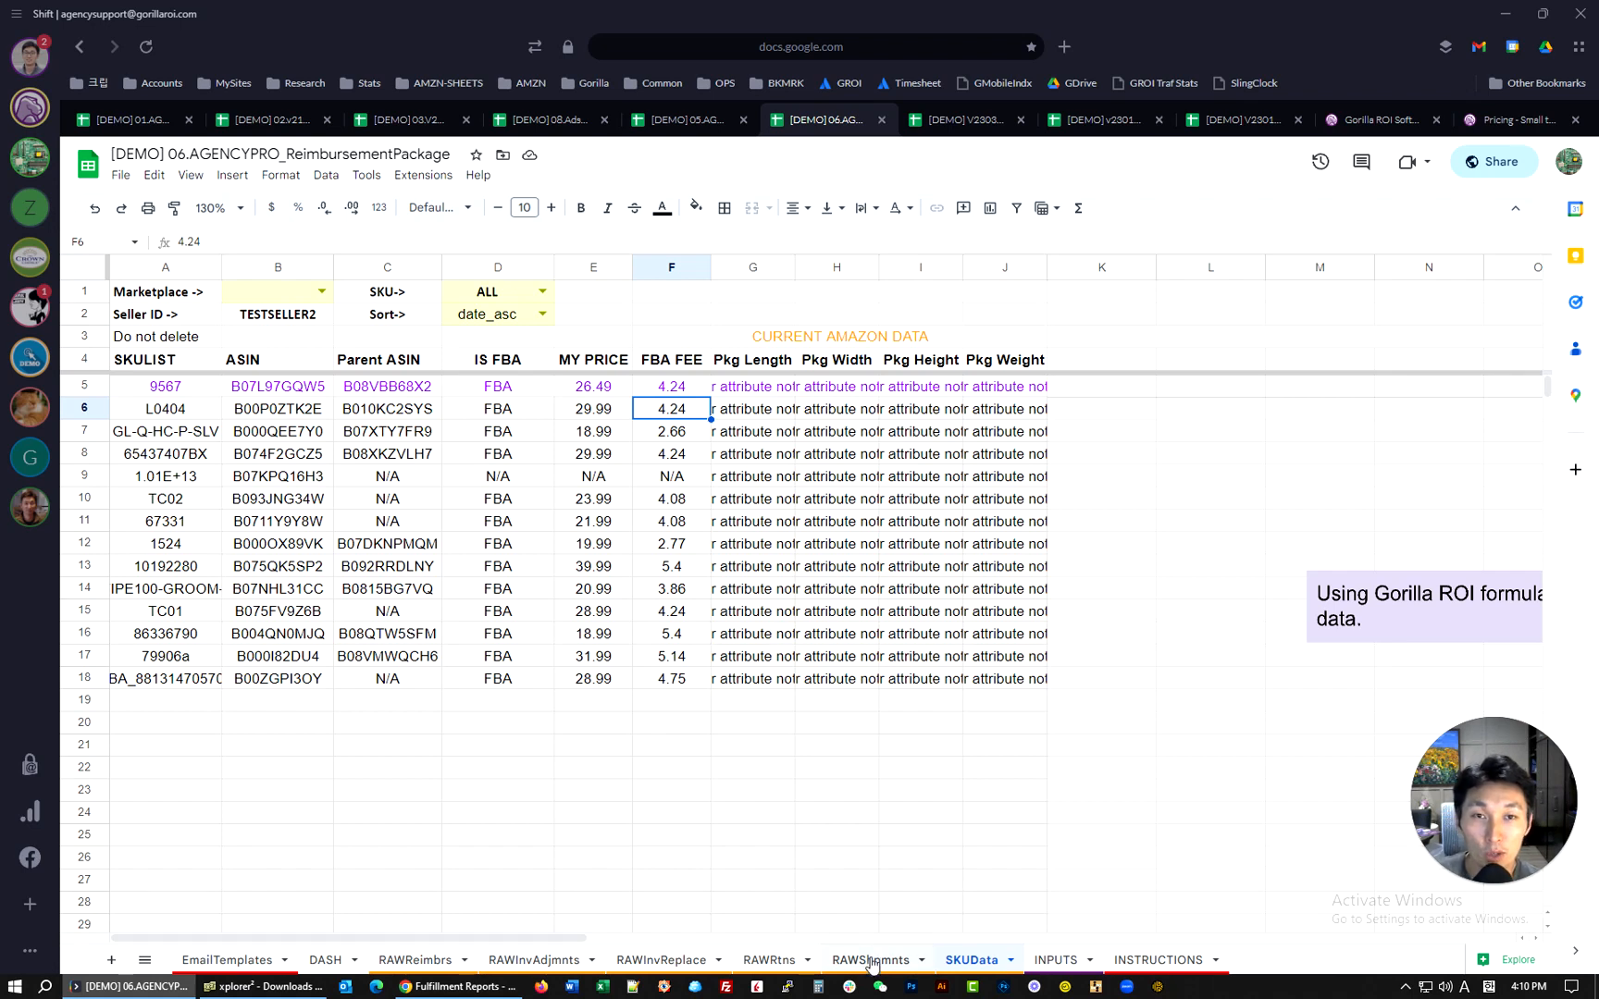
click(870, 960)
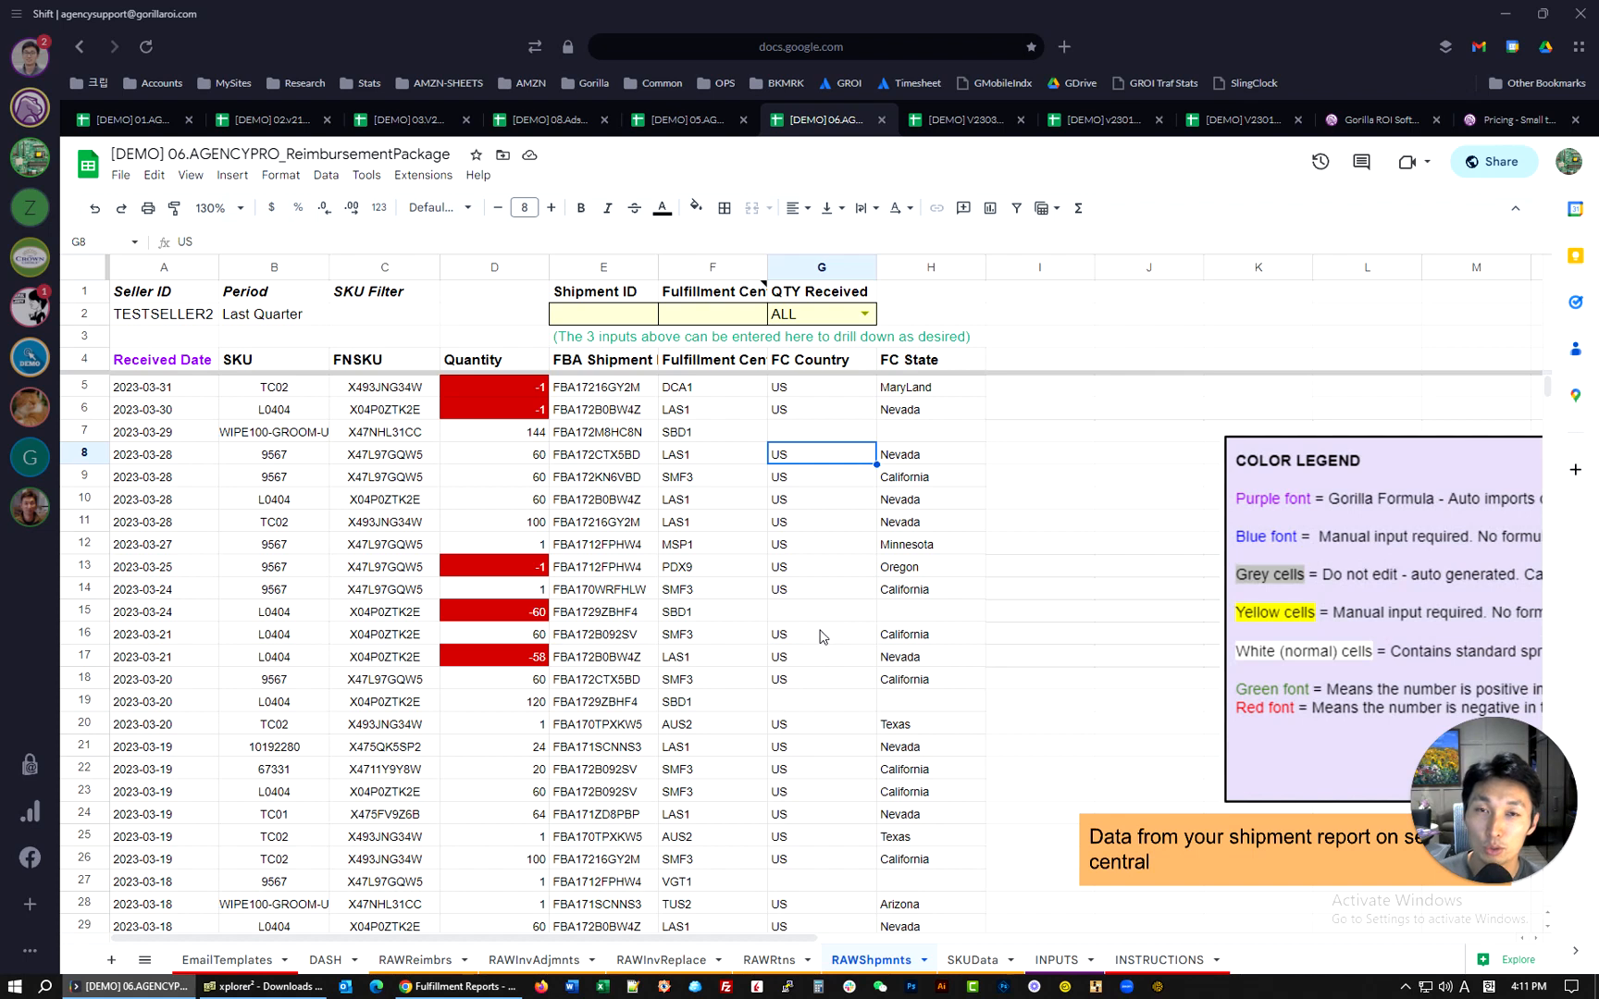
text(FBA1729ZBHF4)
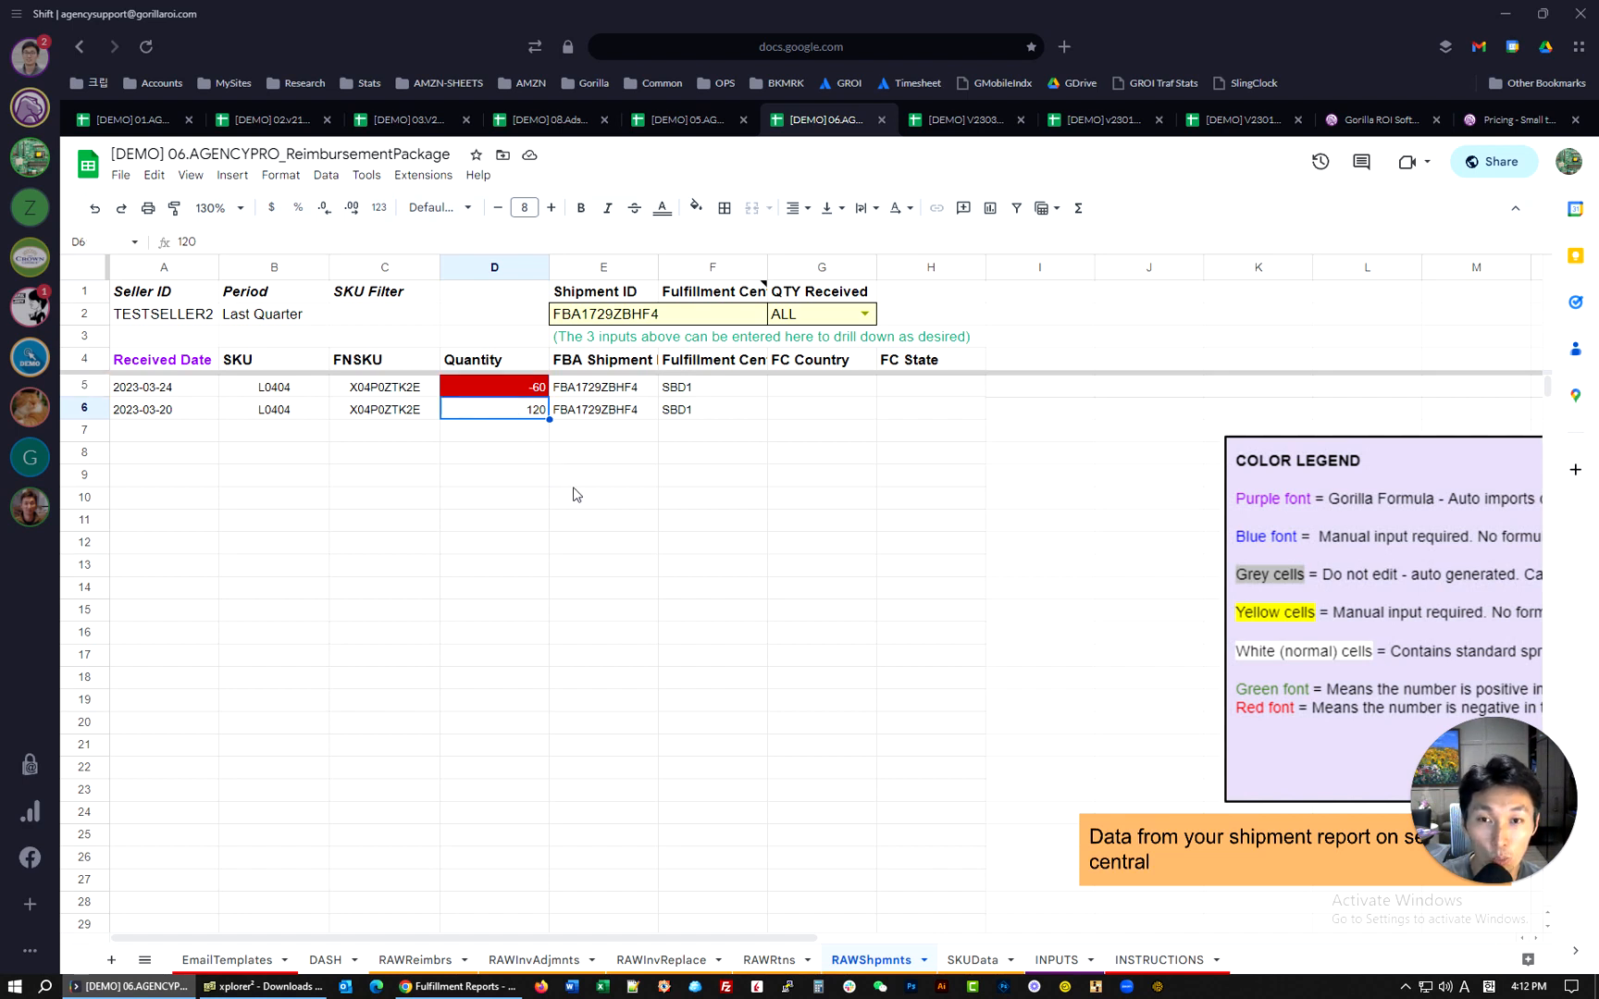
click(770, 960)
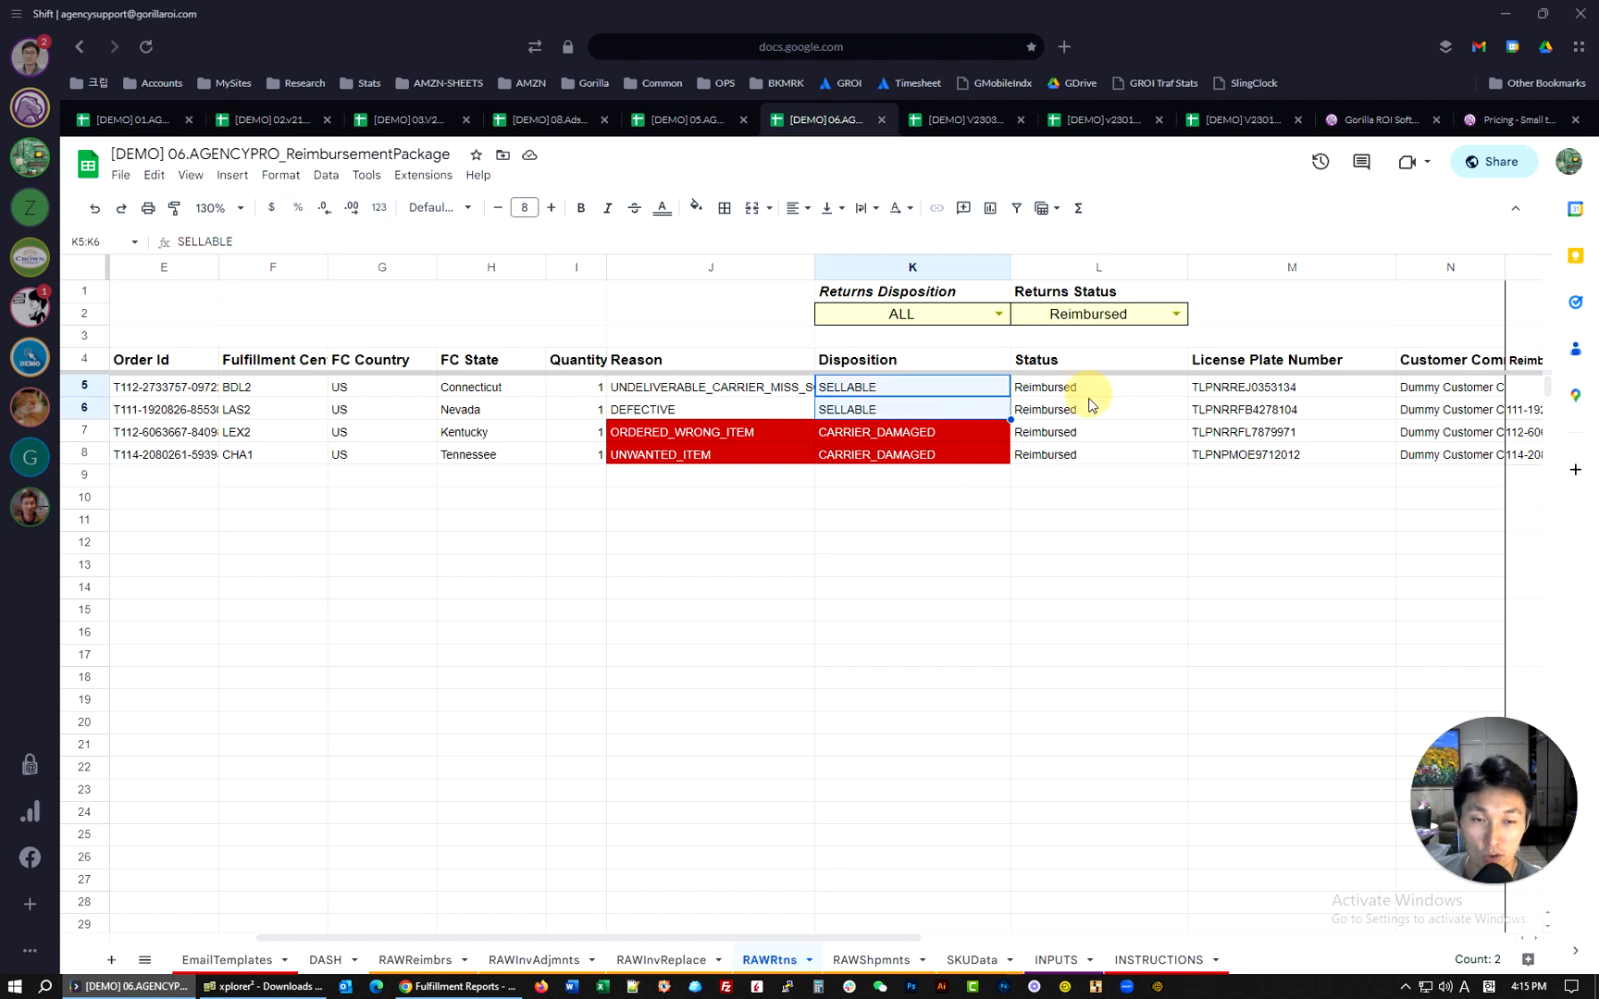
Step: Set the RAWRtns Returns Status filter in L2 to Reimbursed
click(710, 409)
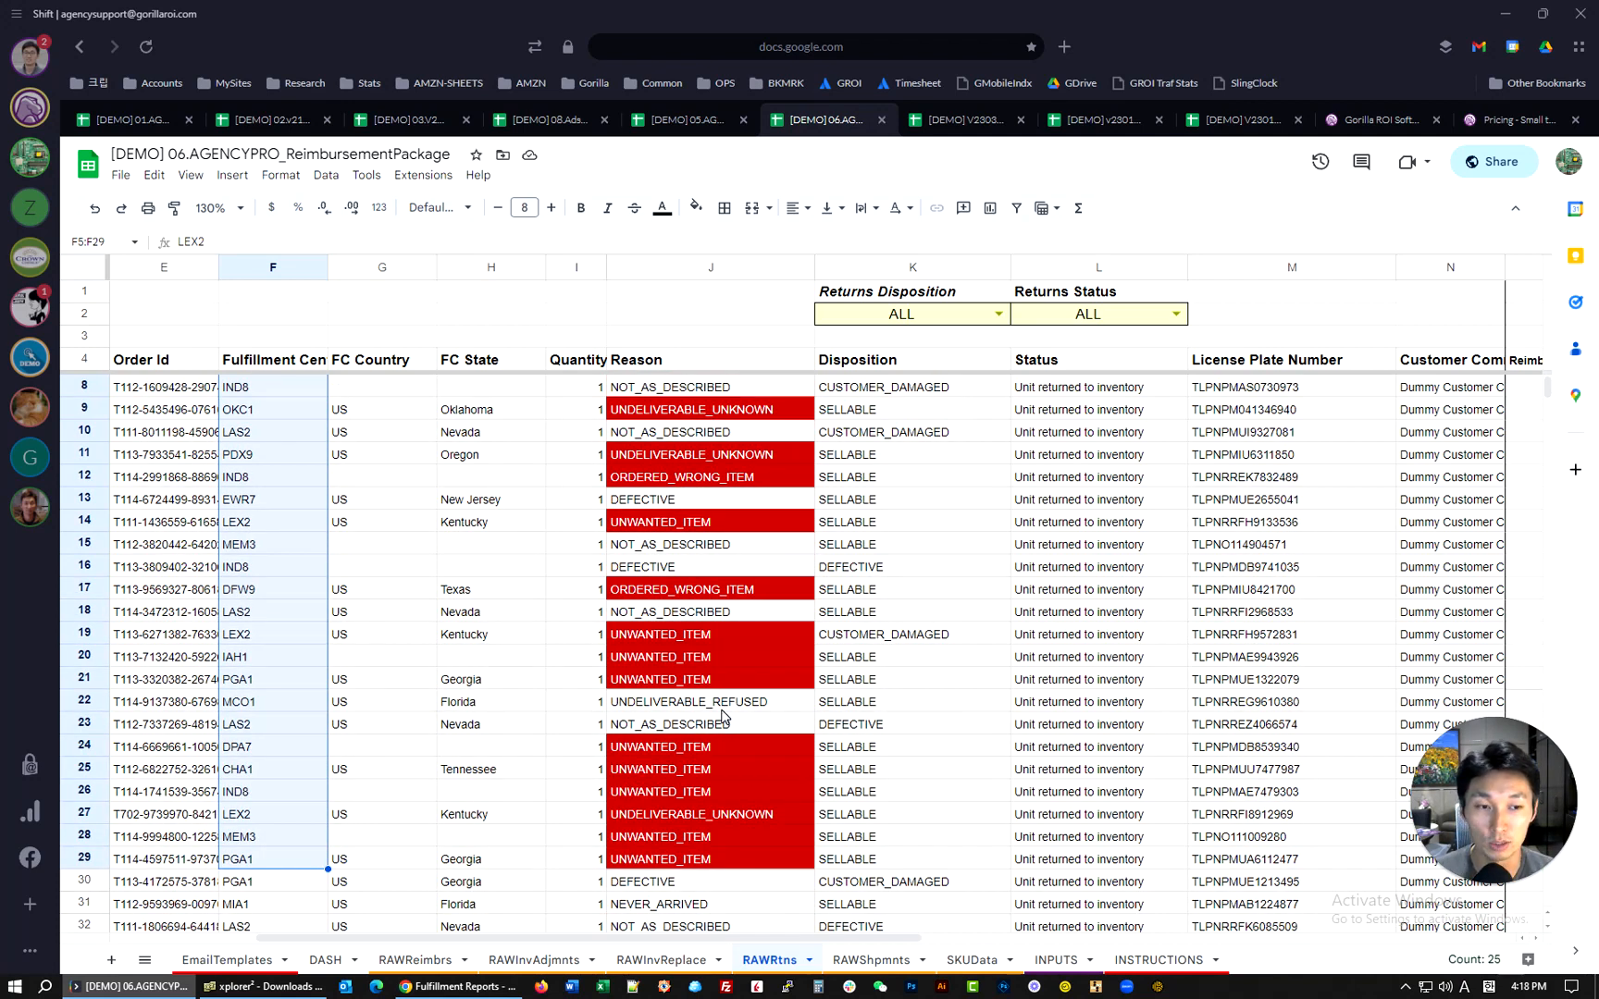
Step: Scroll the RAWRtns returns list sideways to reveal the SKU, FNSKU and ASIN columns
scroll(left, 3)
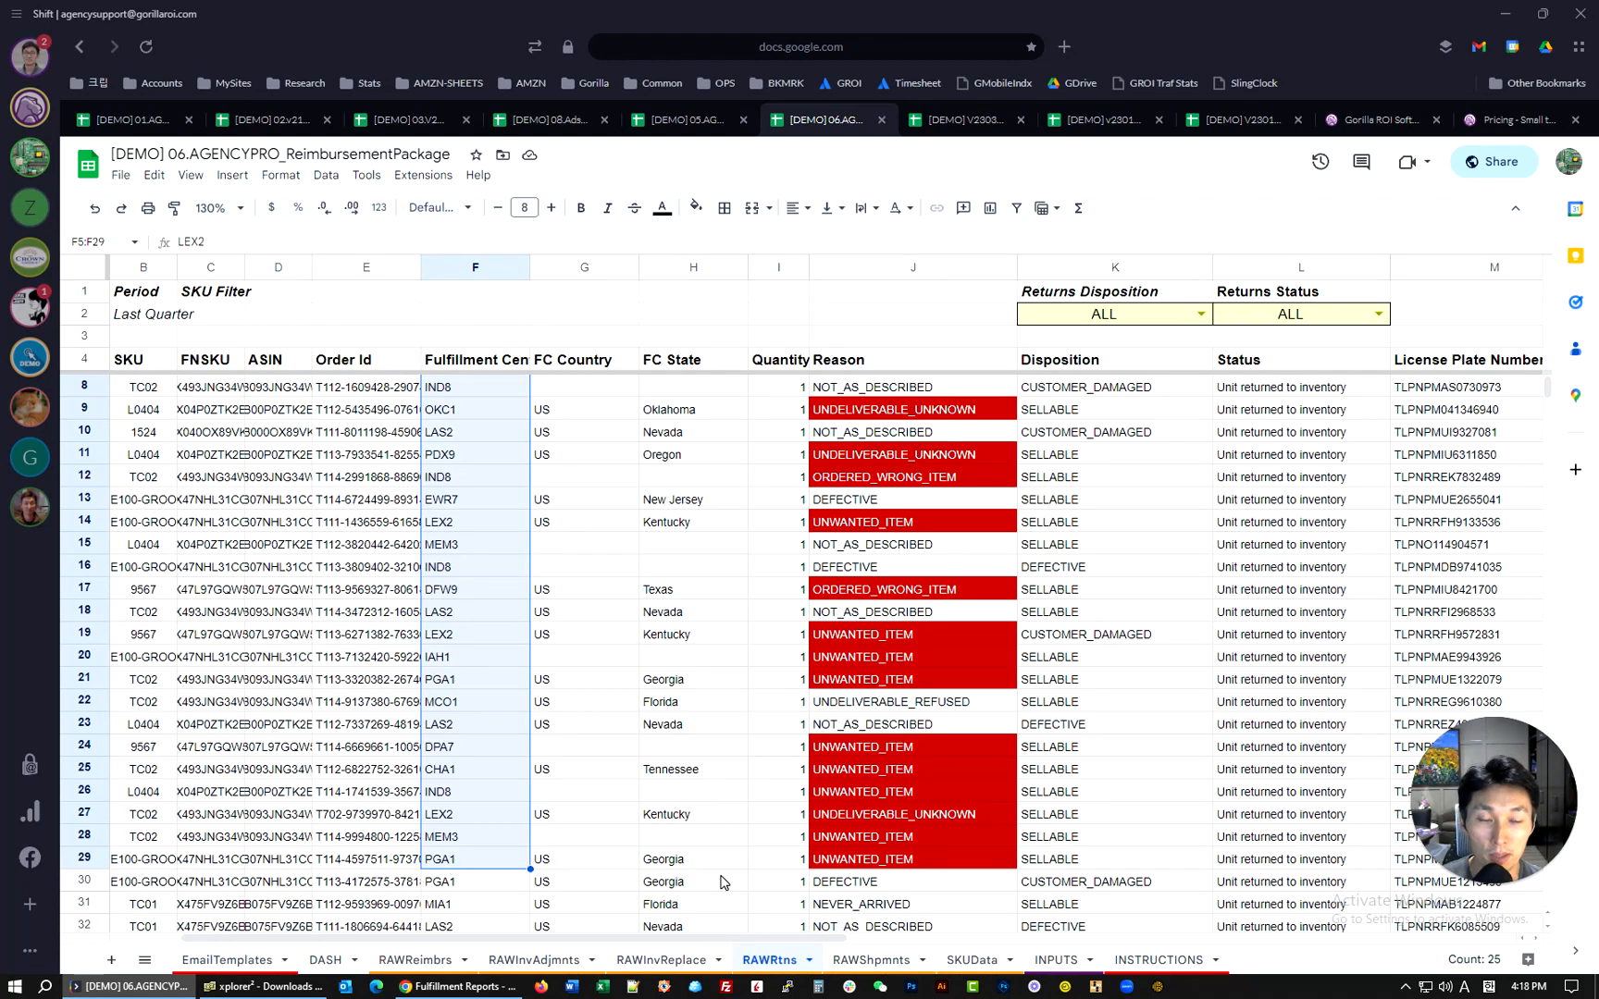
Step: Switch to the RAWInvReplace sheet of replacement shipments and refunds
click(662, 960)
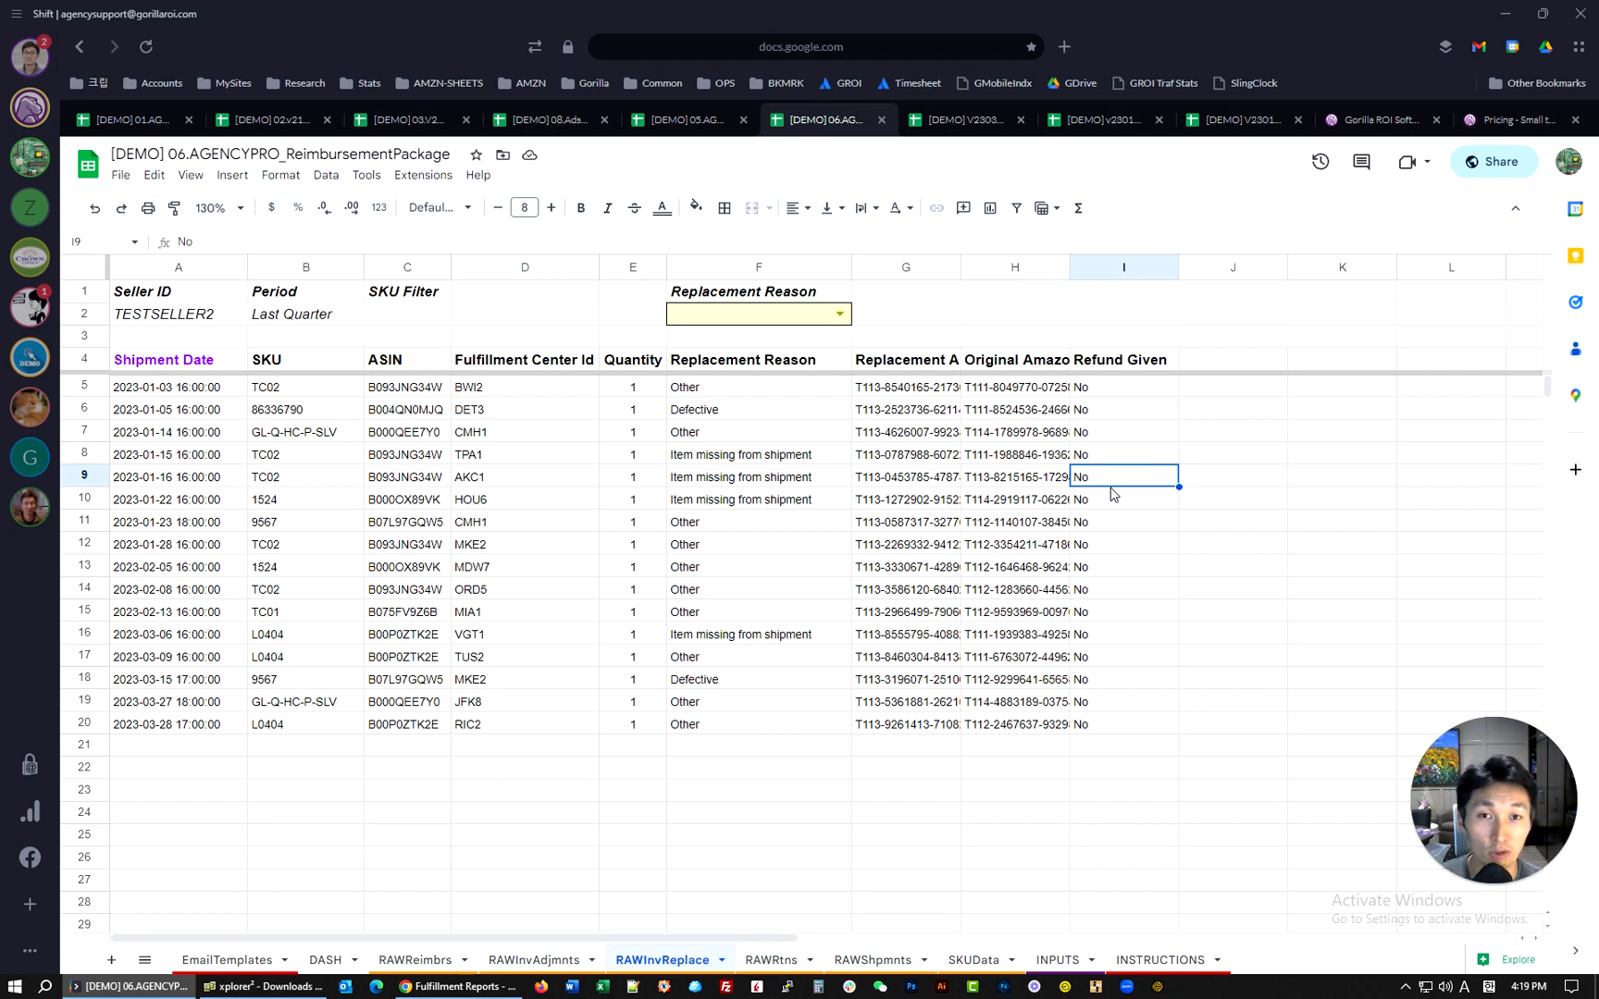
Step: Inspect a Refund Given cell on RAWInvReplace, then move to the INPUTS sheet
click(1123, 566)
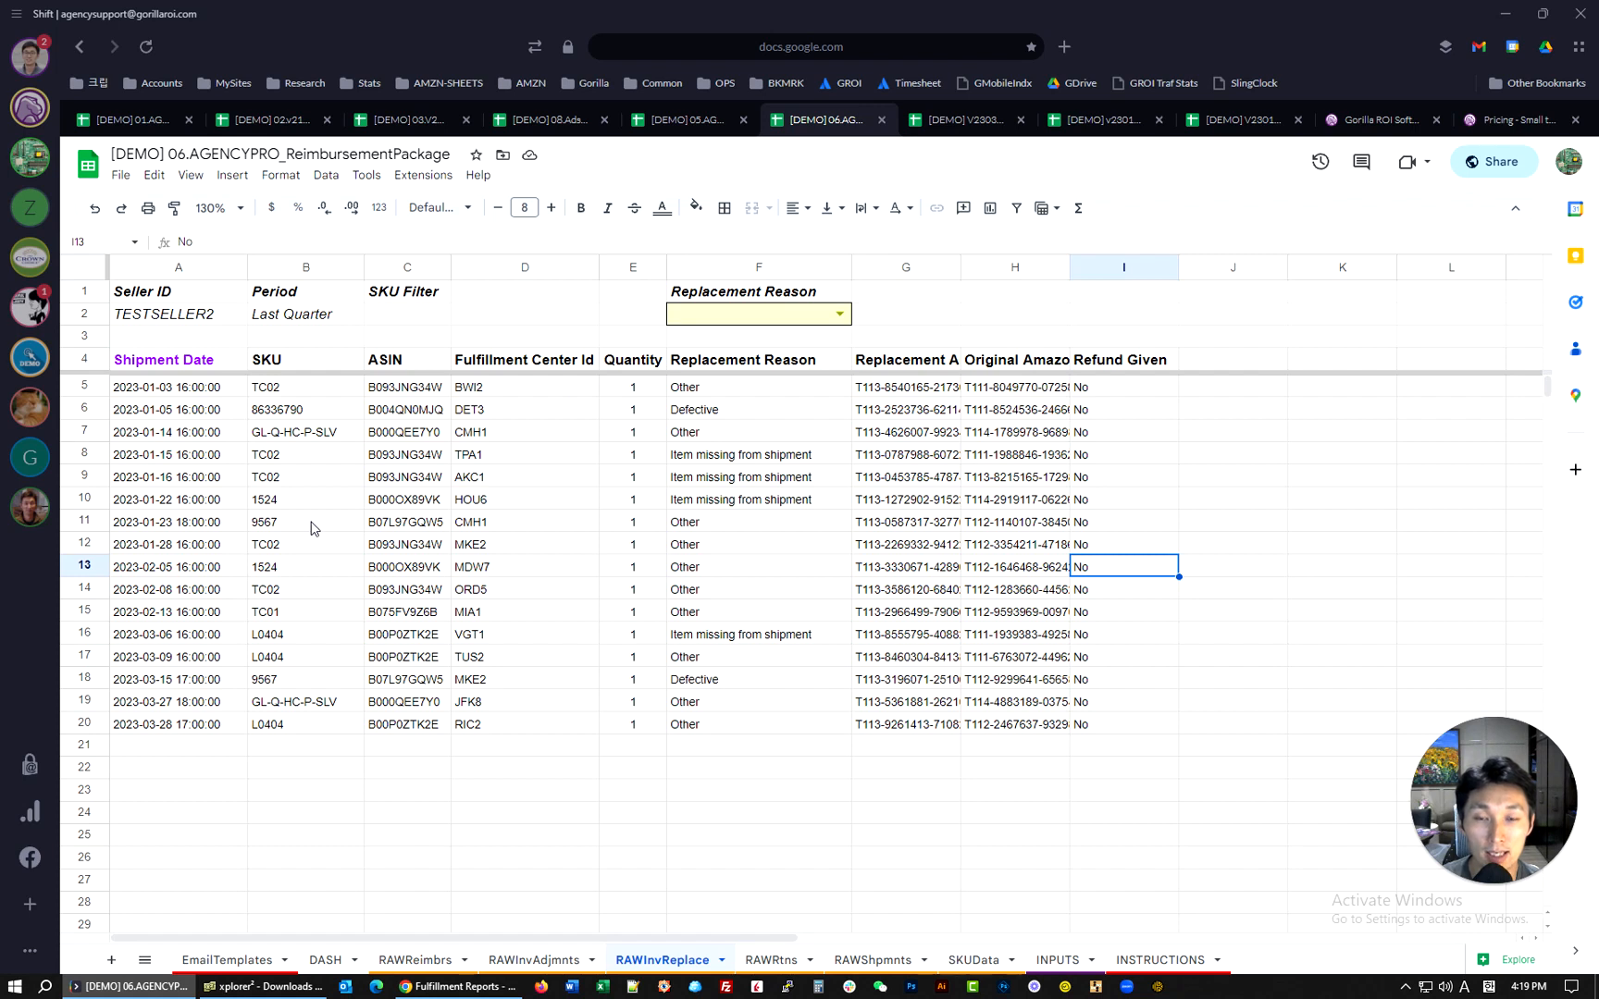
click(871, 959)
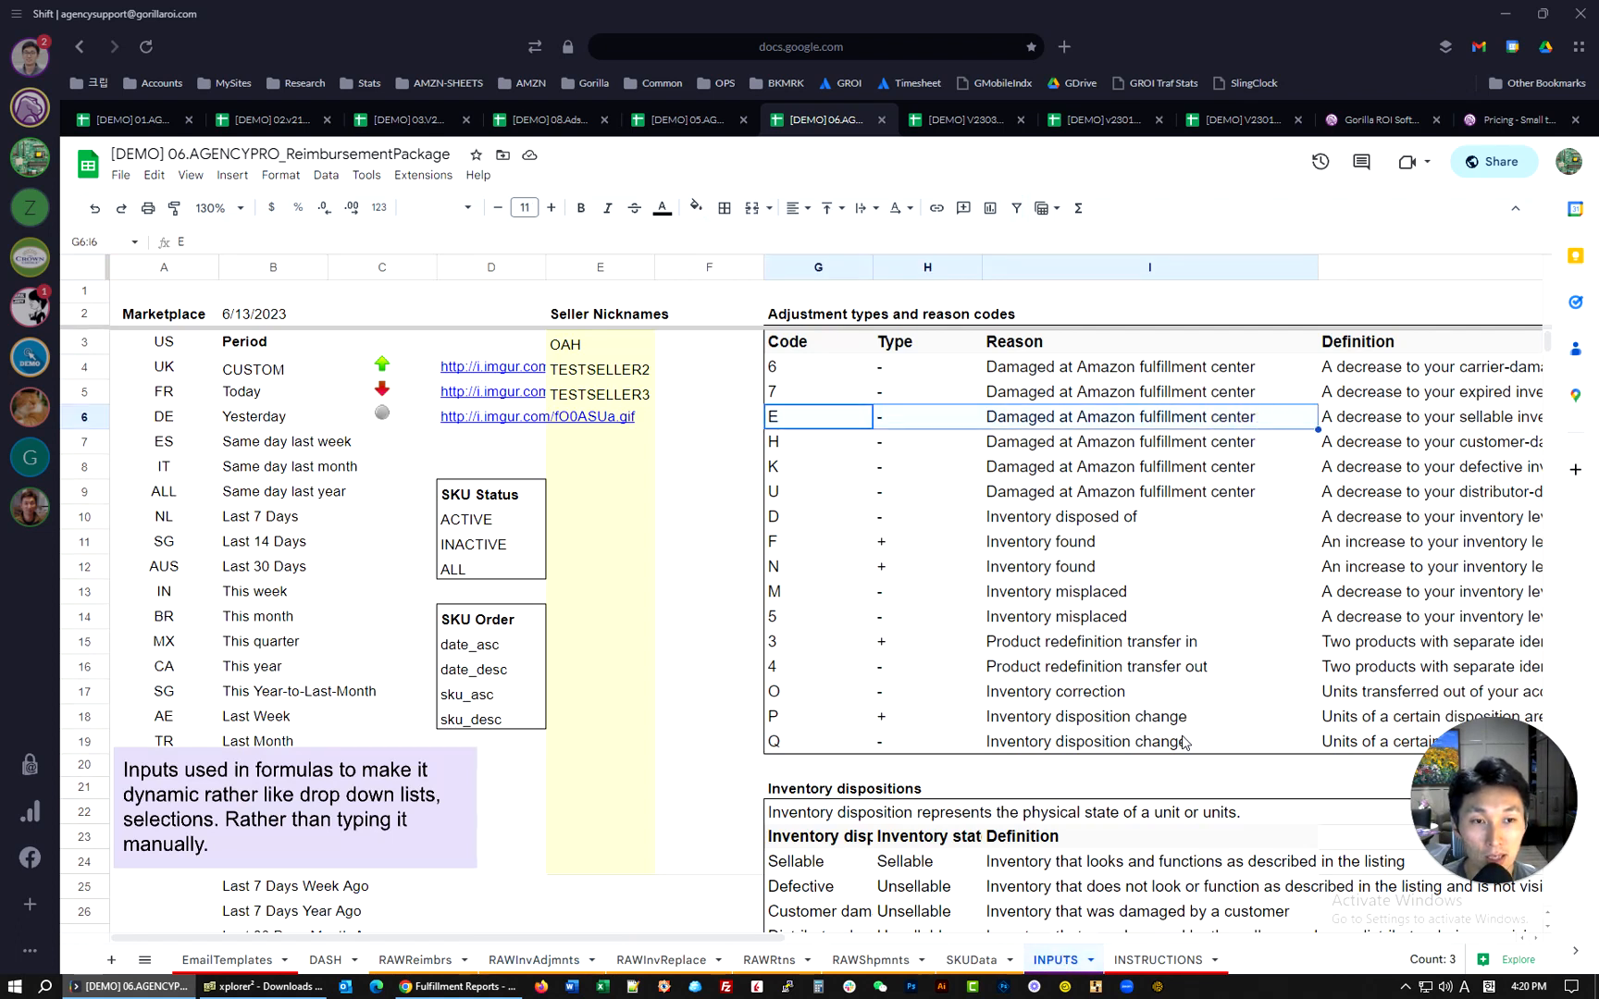
Step: Switch to the RAWInvAdjmnts inventory adjustments sheet filtered to unreconciled
click(540, 959)
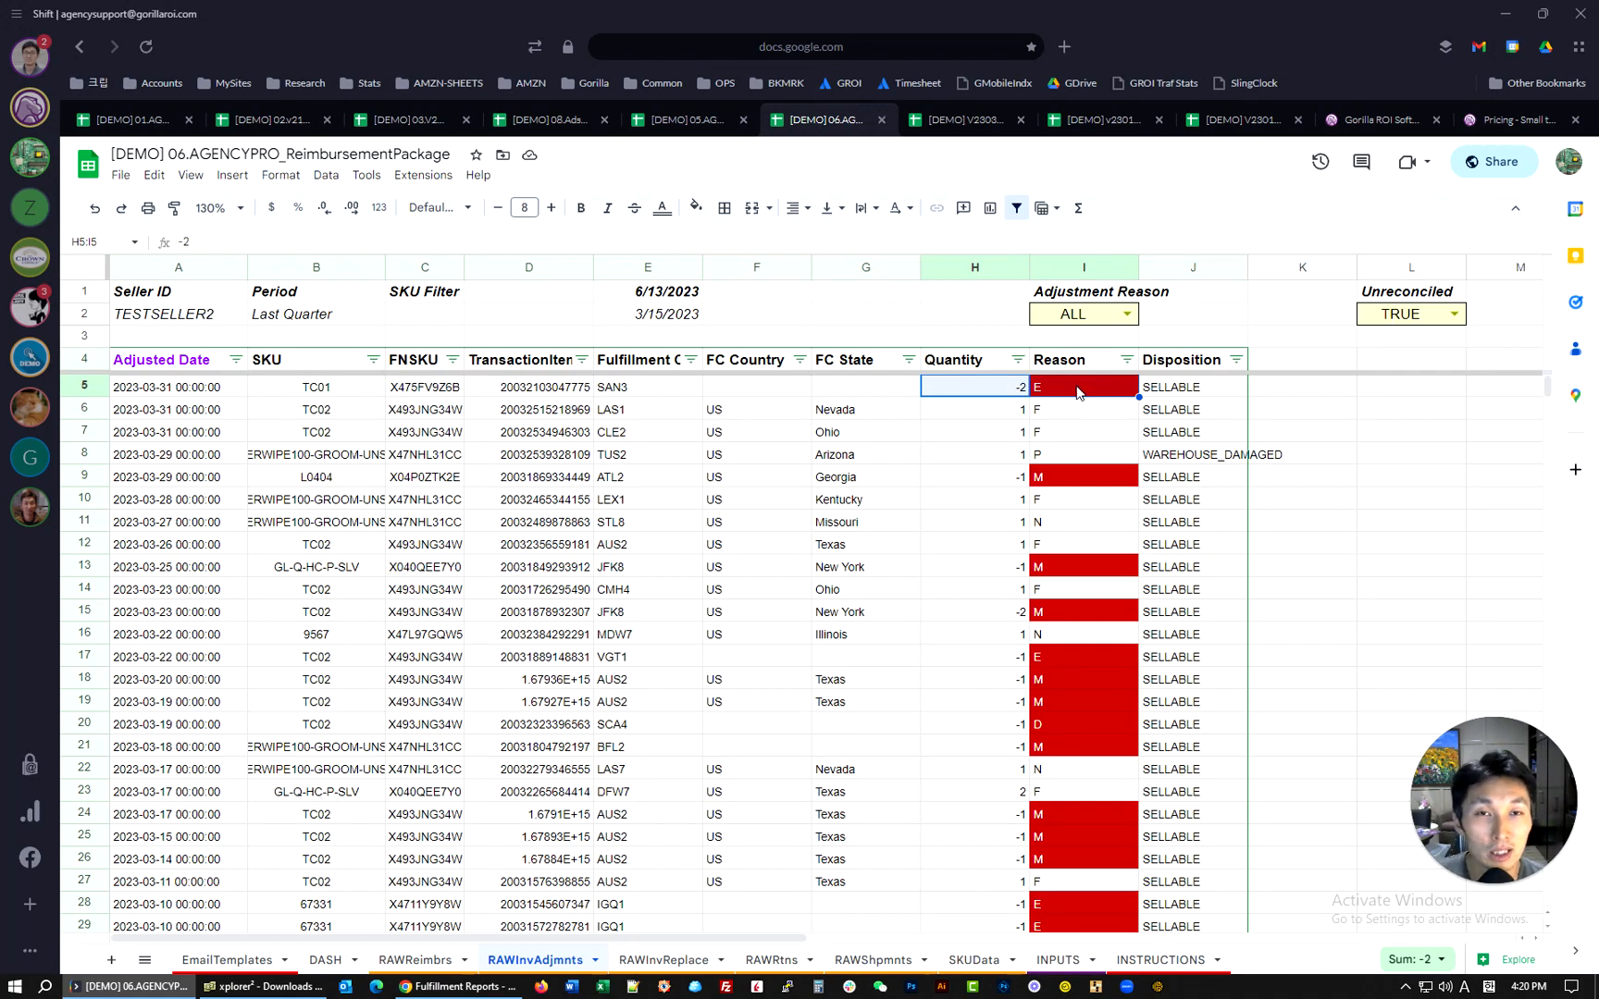
click(415, 960)
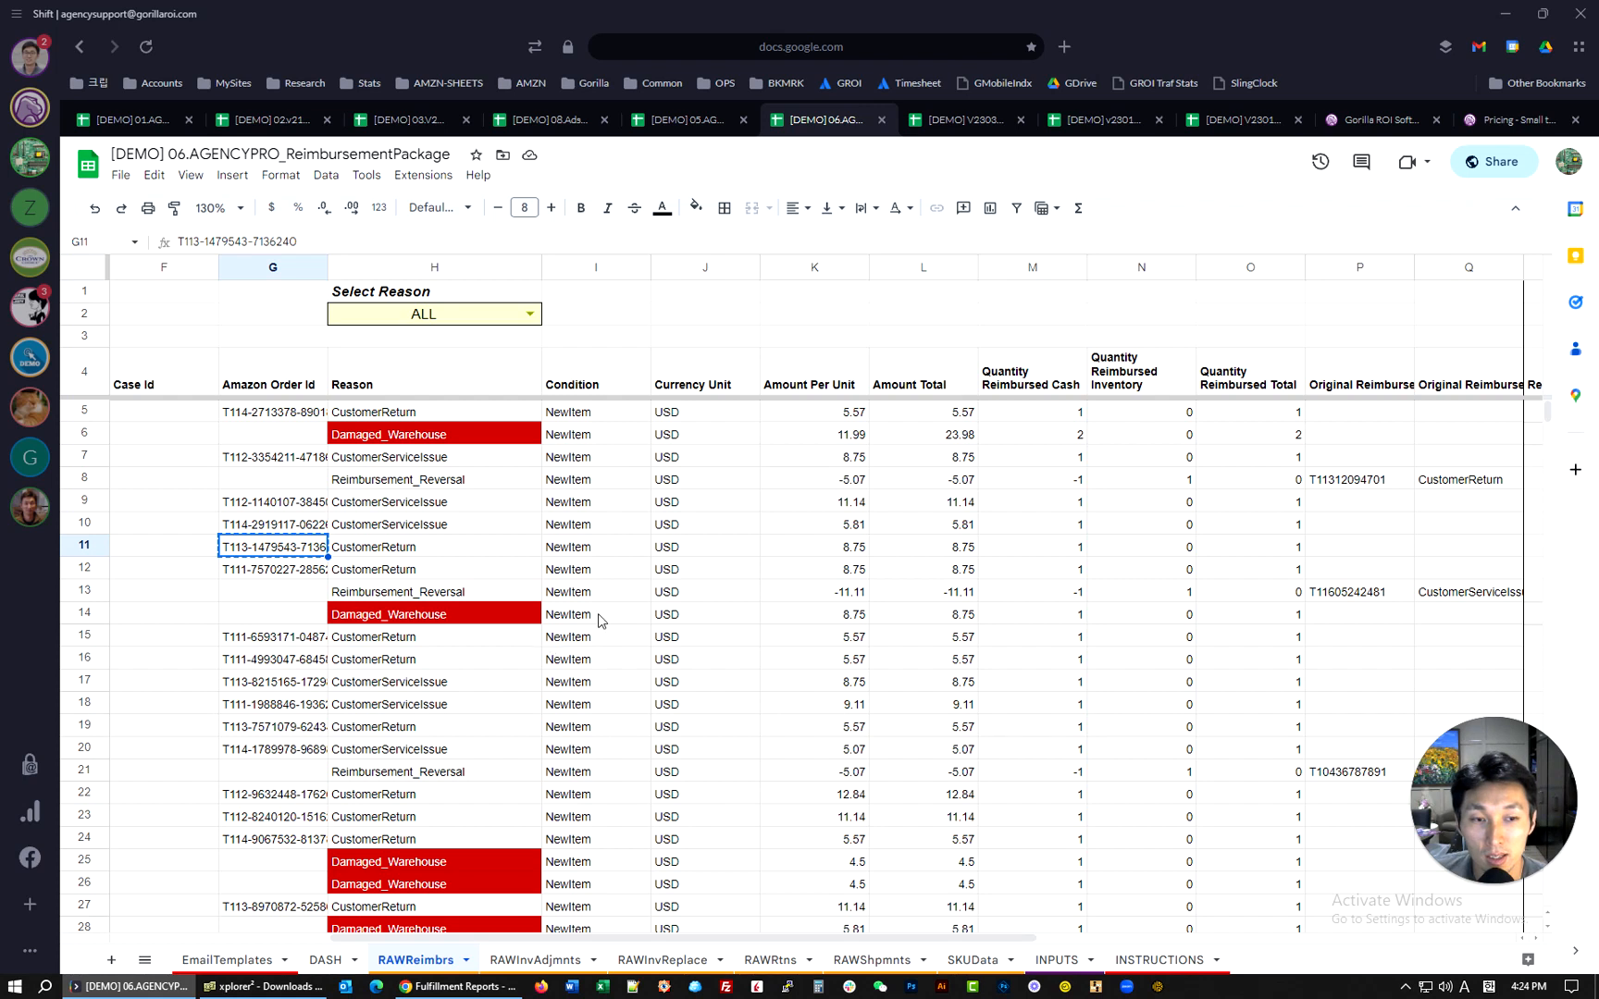
Step: Bring up the RAWRtns sheet with both filters on ALL
click(773, 960)
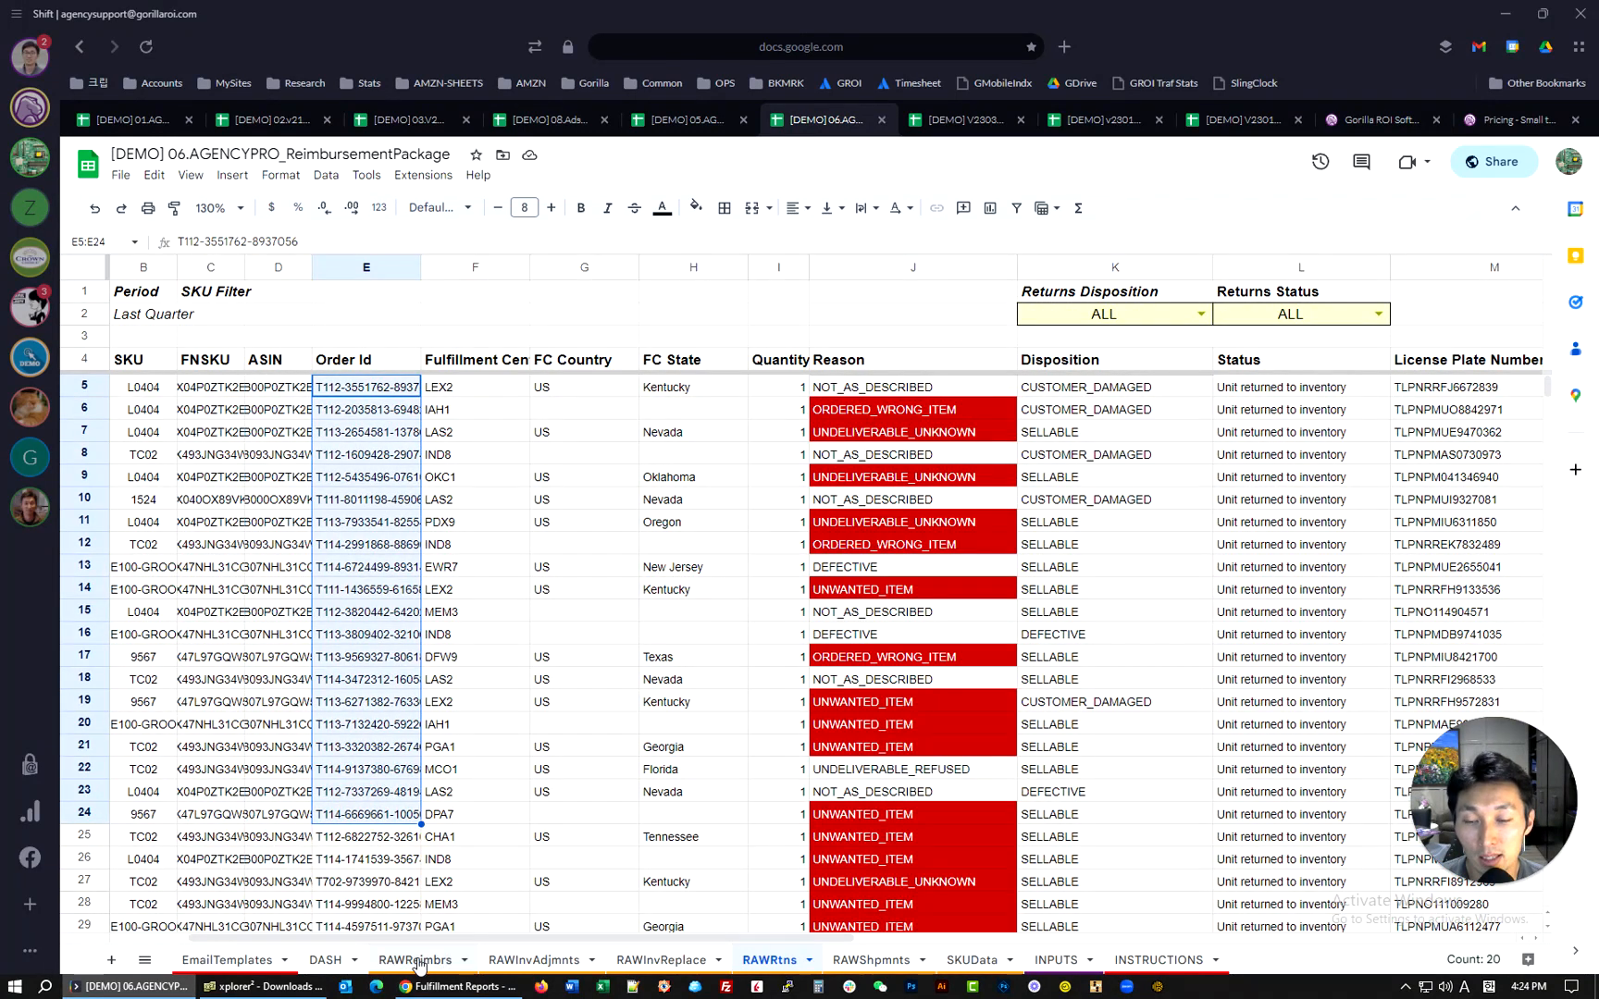